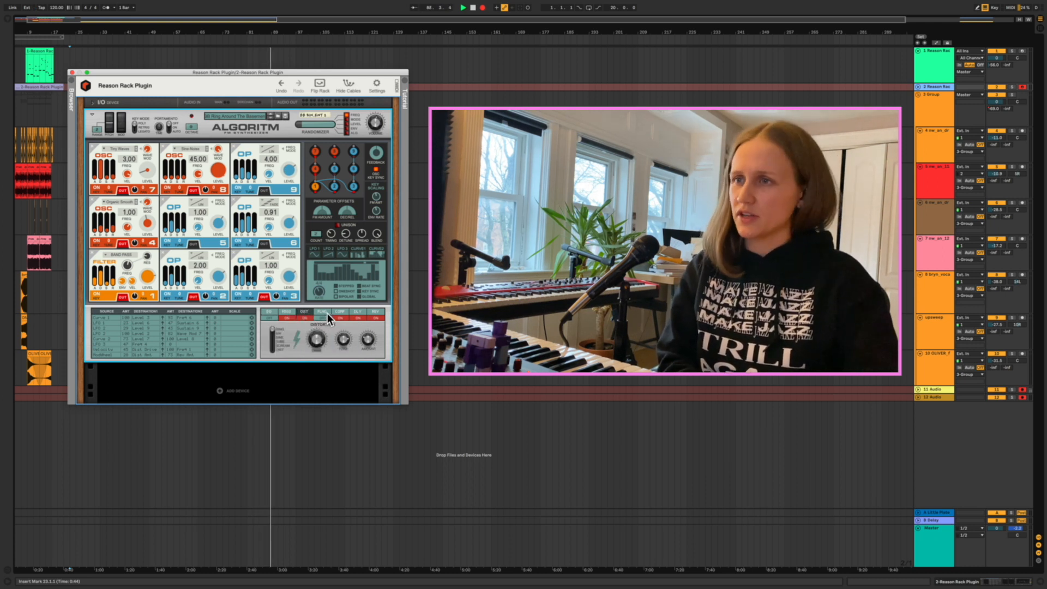
# Switch the Algoritm effects section from distortion to the compressor, then reverb controls.
pyautogui.click(340, 311)
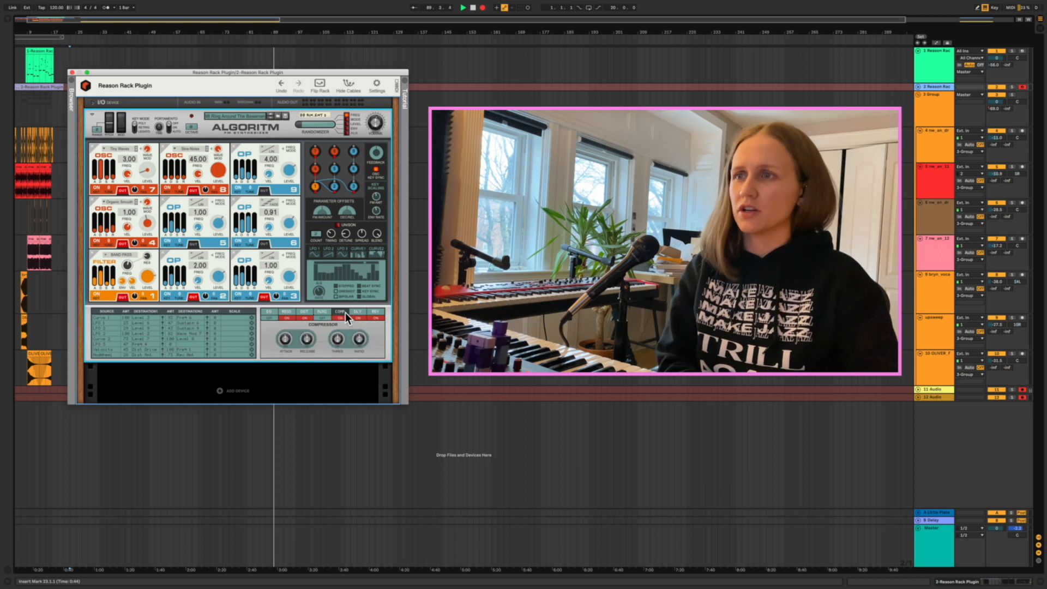
pyautogui.click(375, 311)
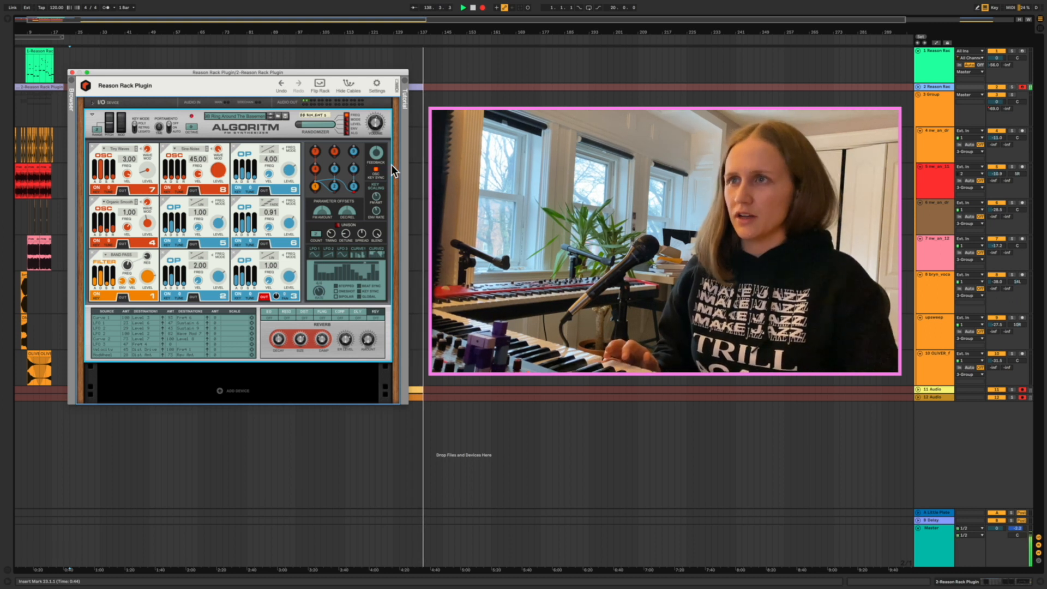
pyautogui.moveTo(360, 170)
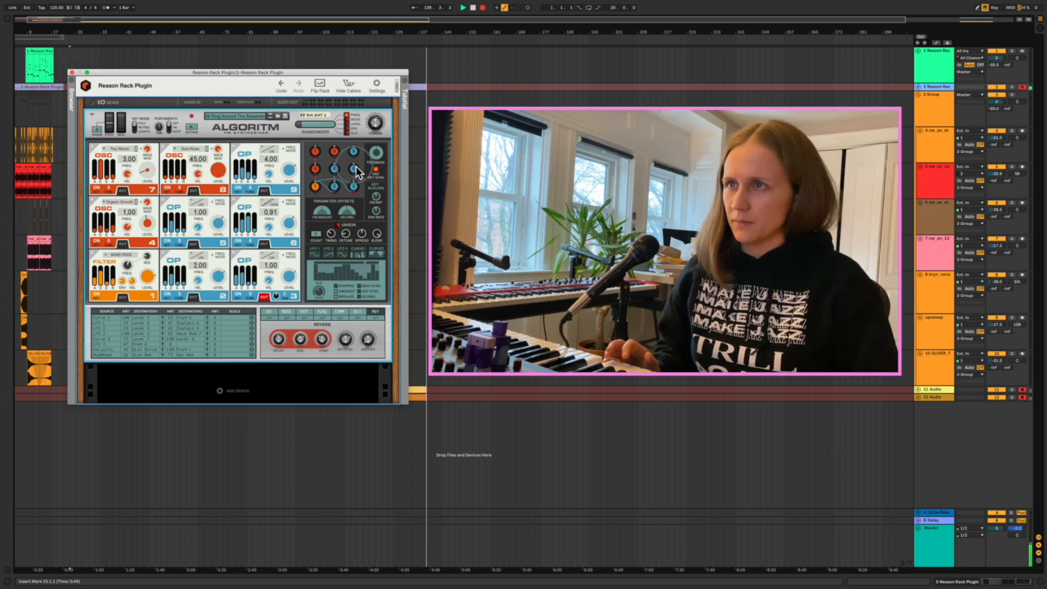